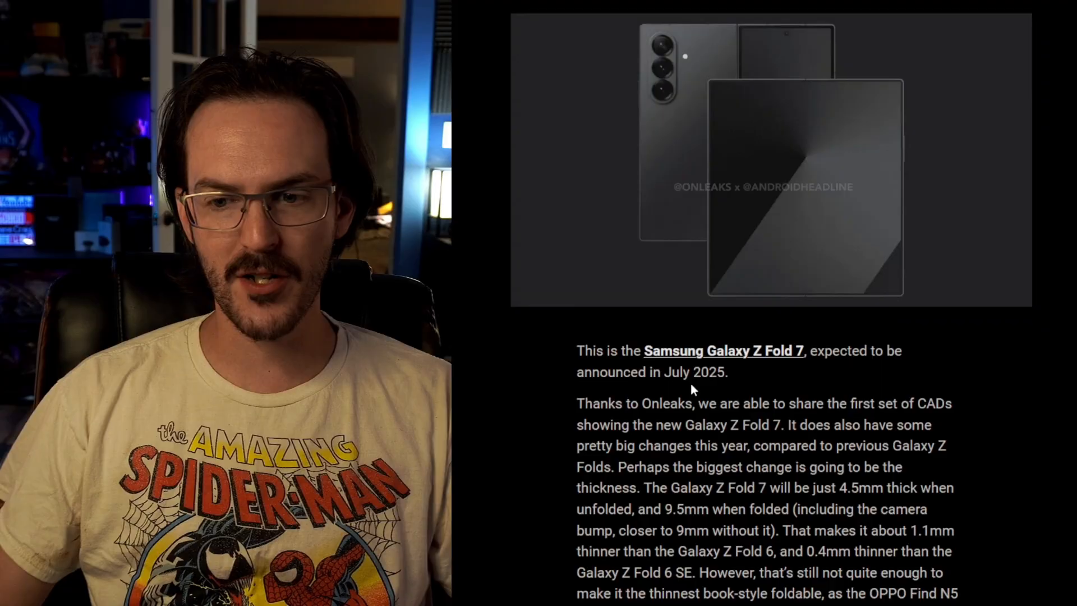
Scroll past the render to the thickness and display-size paragraphs, then open the shanecraig.tech post
{"action": "scroll", "scroll_direction": "down", "scroll_amount": 3}
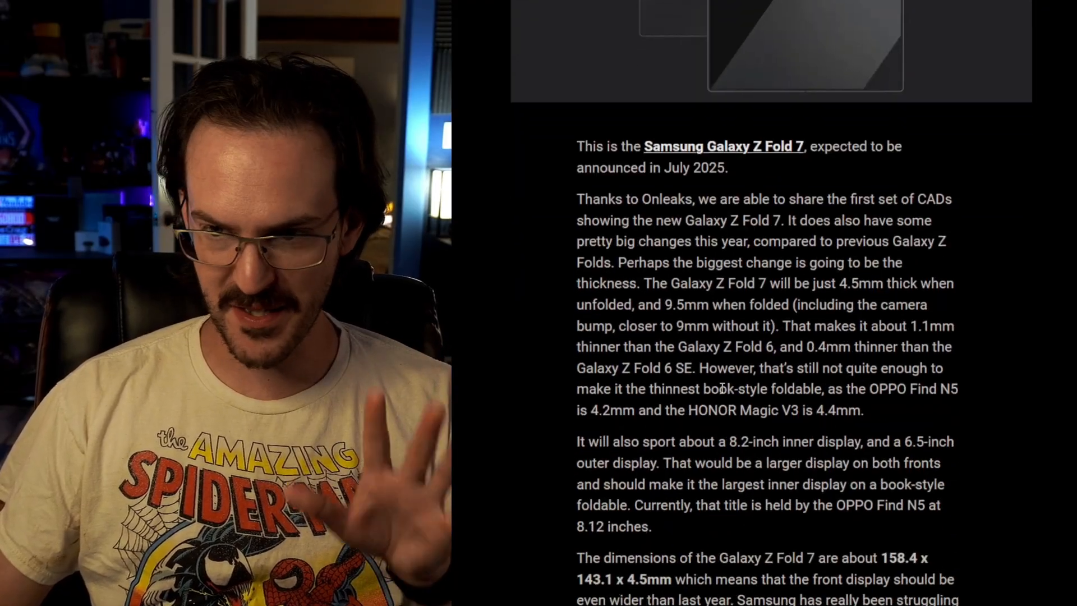
{"action": "scroll", "scroll_direction": "down", "scroll_amount": 3}
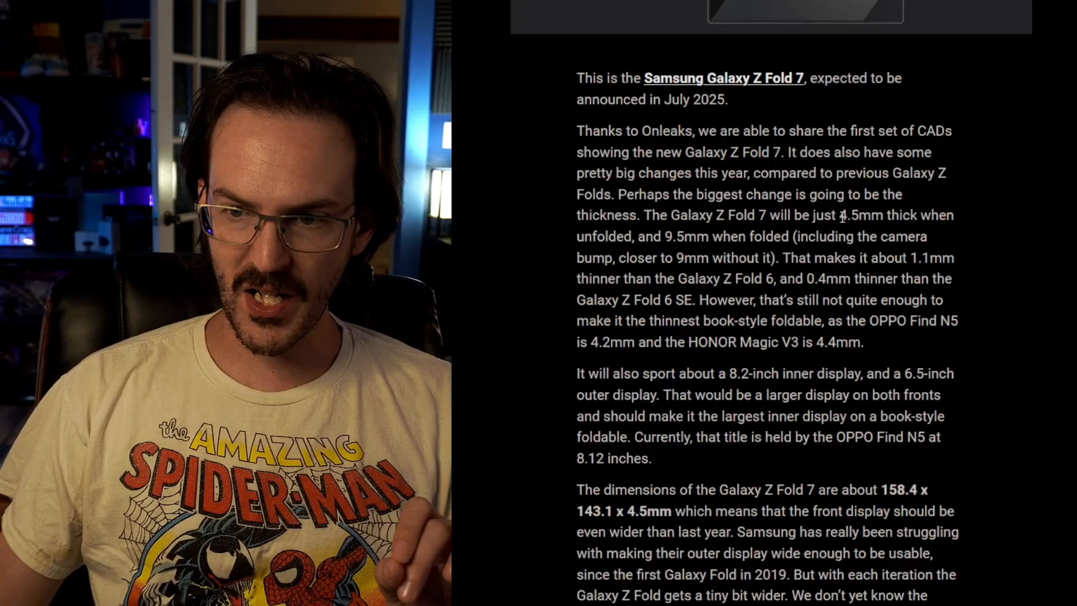
{"action": "double_click", "coordinate": [860, 215]}
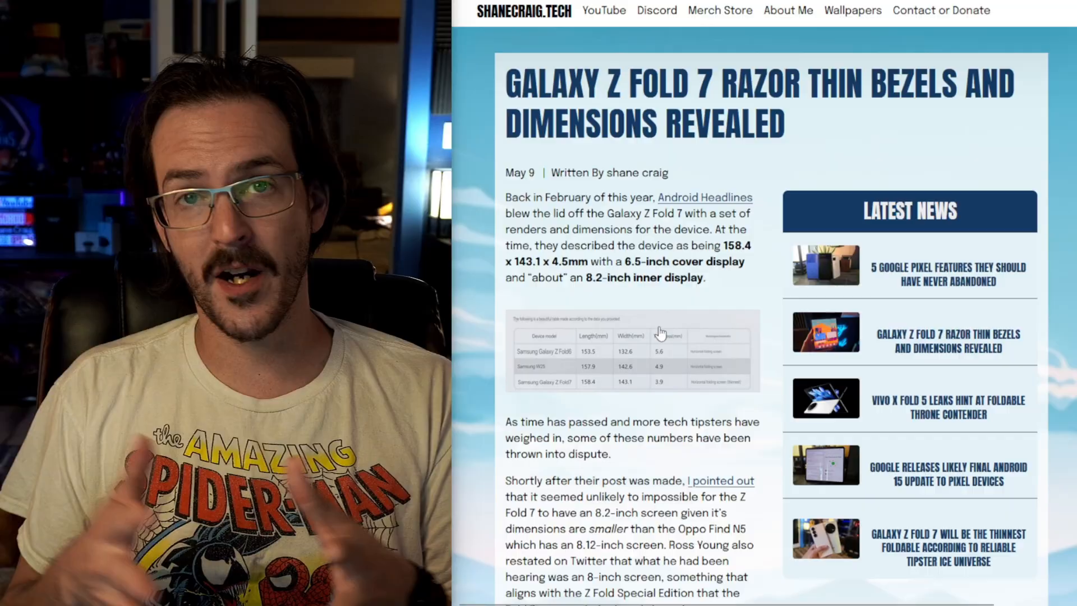
Bring up the ShaneCraig.tech article on Galaxy Z Fold 7 razor-thin bezels and dimensions
{"action": "left_click", "coordinate": [629, 351]}
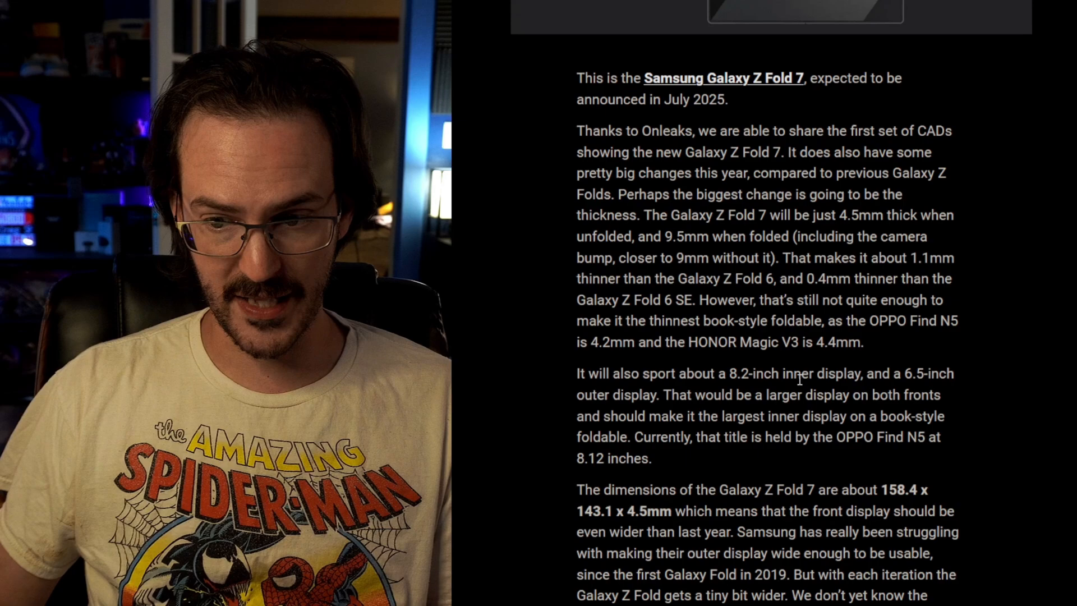
Scroll to the paragraph listing the Fold 7 dimensions 158.4 x 143.1 x 4.5mm
{"action": "scroll", "scroll_direction": "down", "scroll_amount": 3}
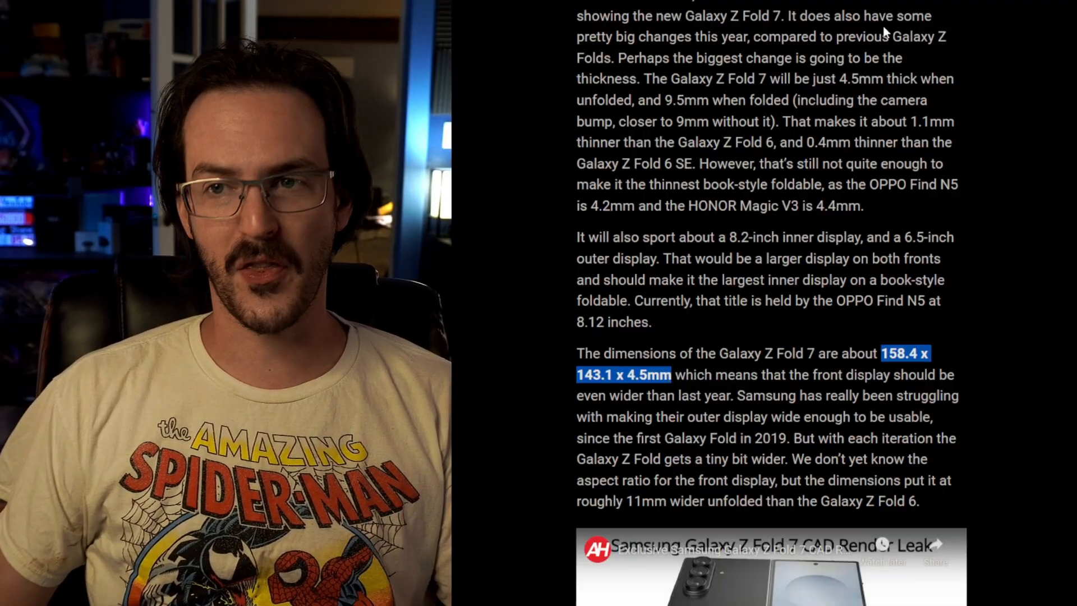
{"action": "mouse_move", "coordinate": [895, 136]}
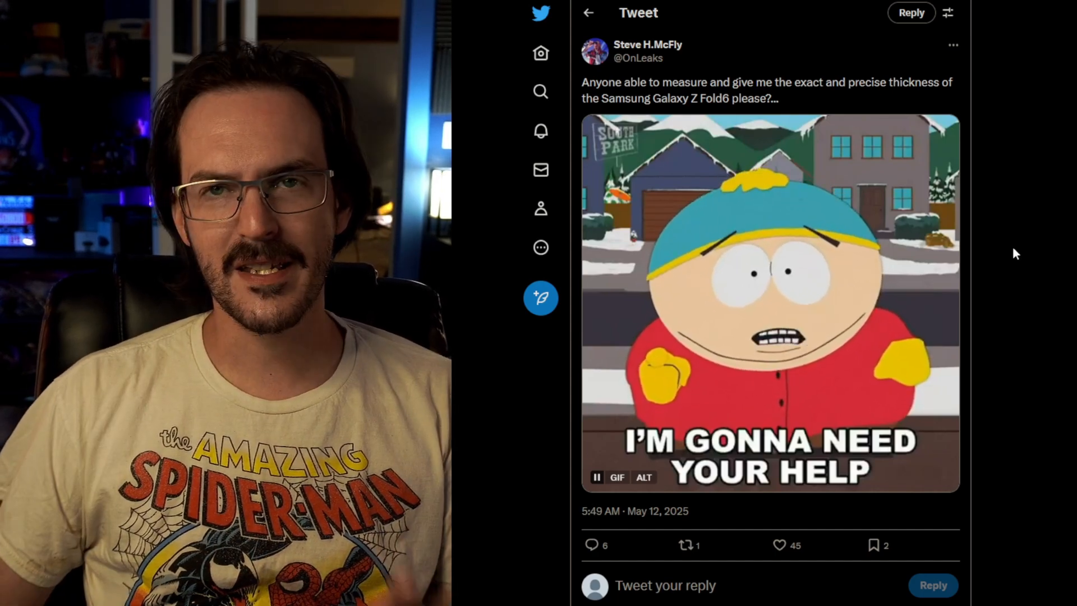
Scroll through replies where Ice Universe and OnLeaks settle on 4.5mm thickness including the bezel
{"action": "scroll", "scroll_direction": "down", "scroll_amount": 3}
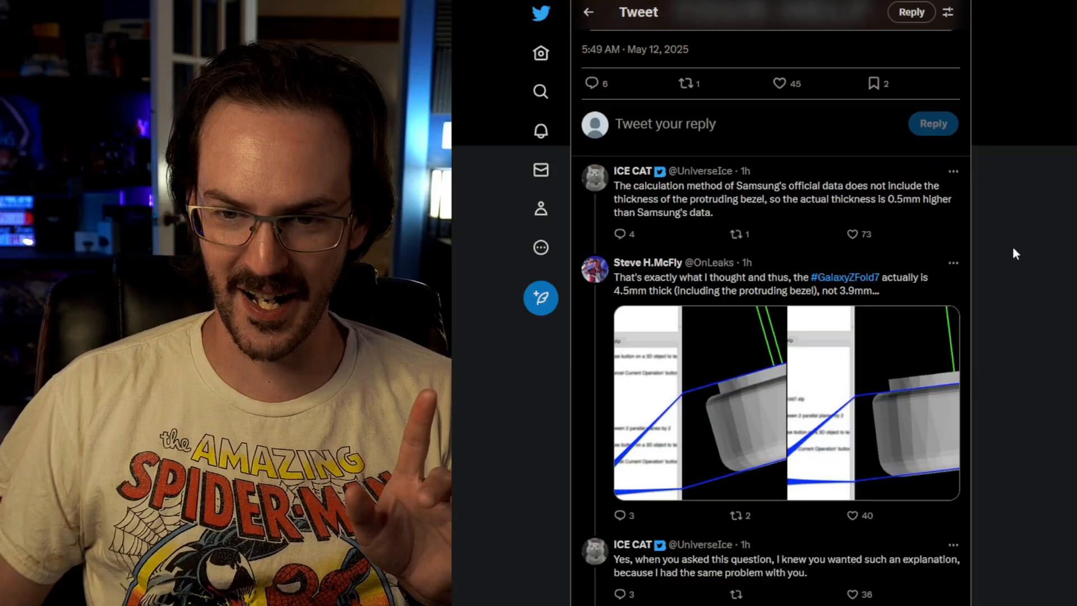
{"action": "scroll", "scroll_direction": "down", "scroll_amount": 3}
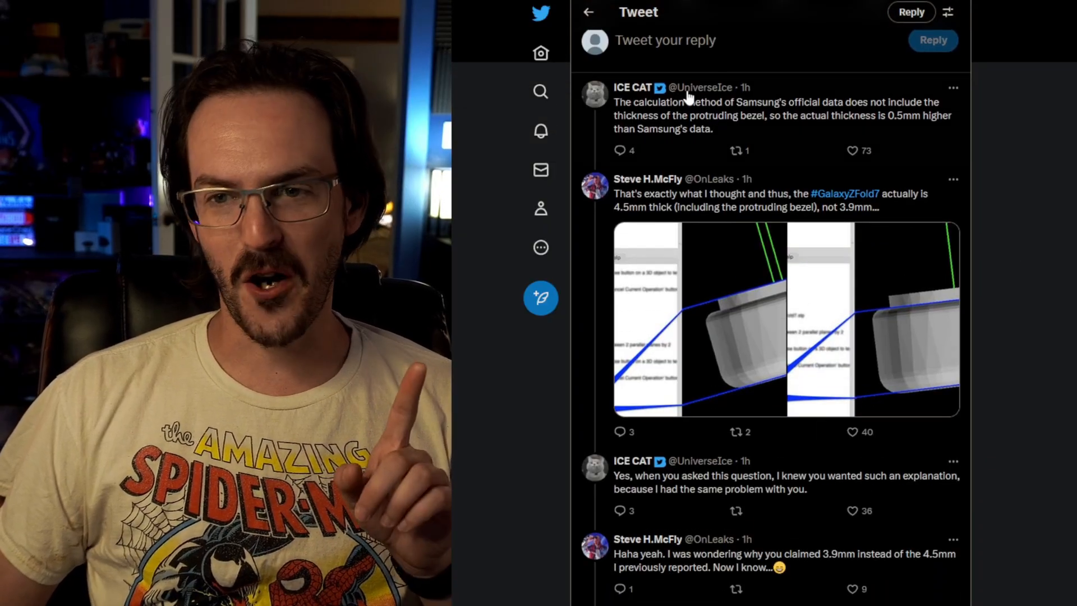
{"action": "mouse_move", "coordinate": [750, 135]}
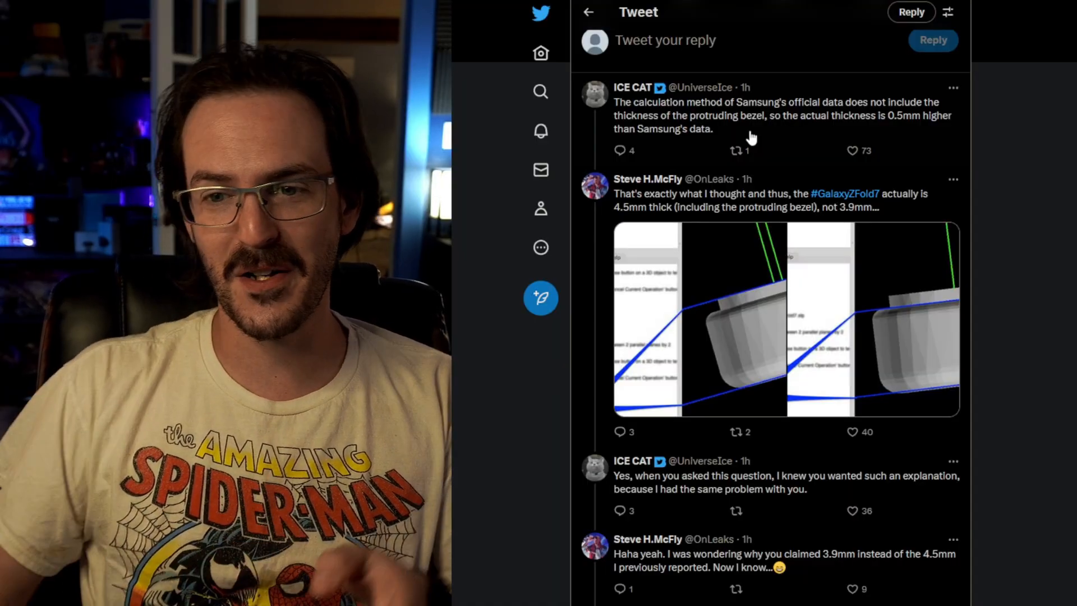
{"action": "scroll", "scroll_direction": "down", "scroll_amount": 3}
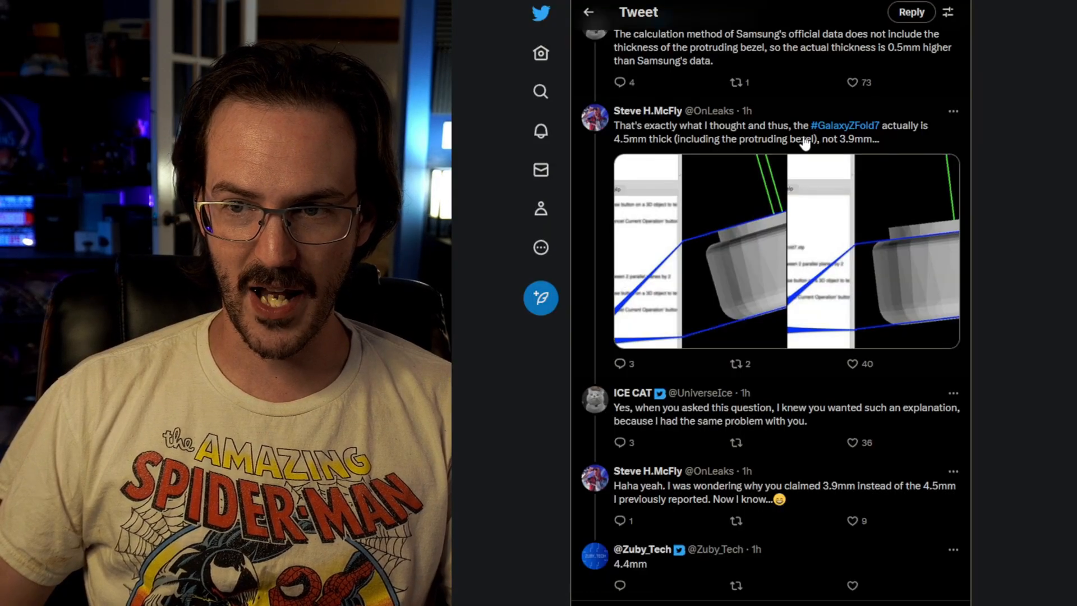
{"action": "mouse_move", "coordinate": [637, 150]}
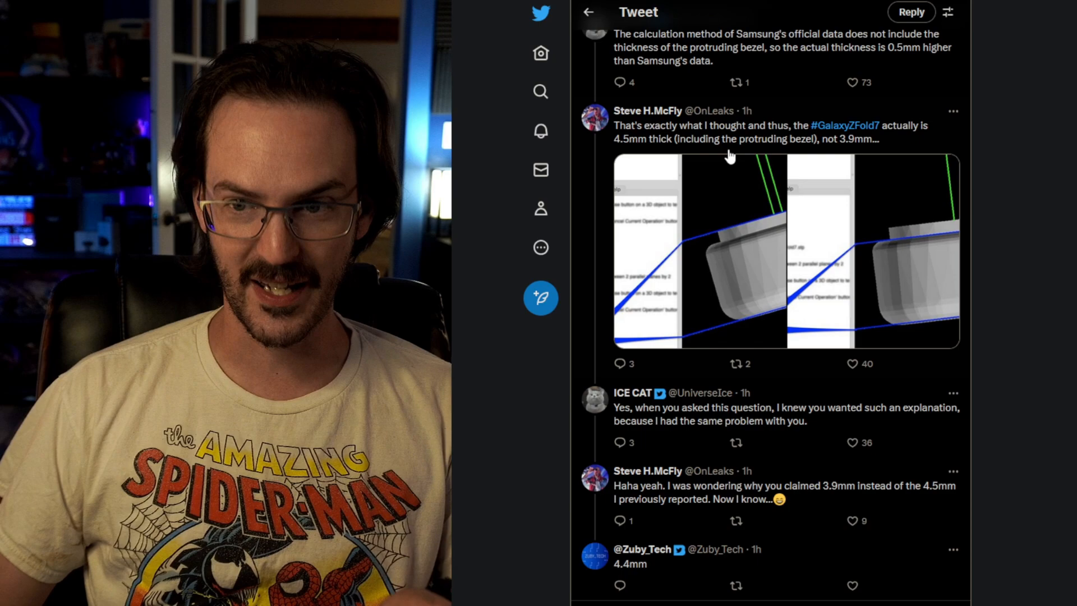
{"action": "mouse_move", "coordinate": [800, 171]}
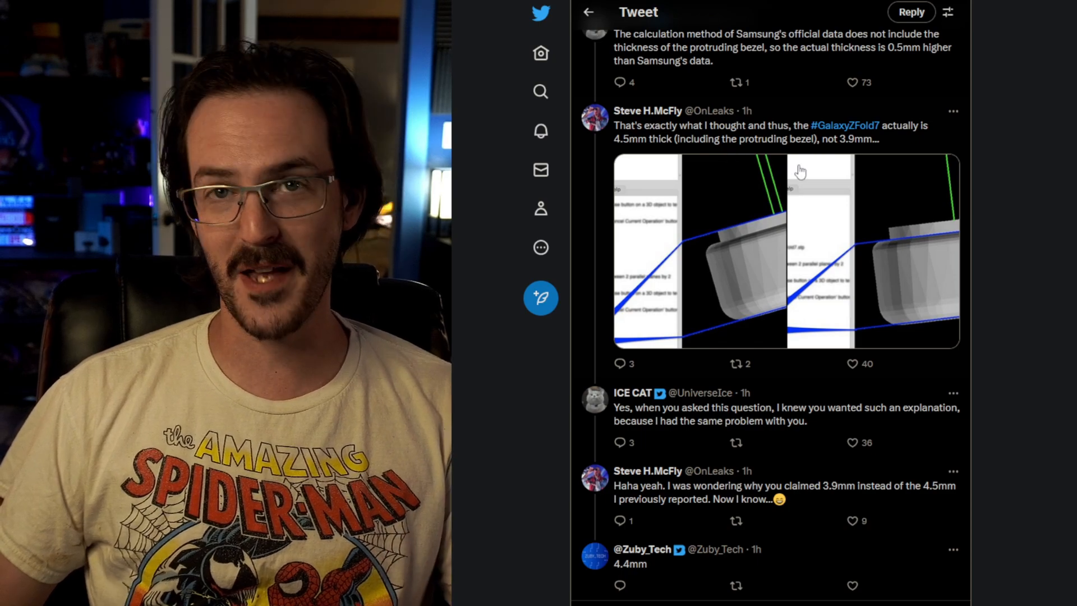
{"action": "mouse_move", "coordinate": [729, 214]}
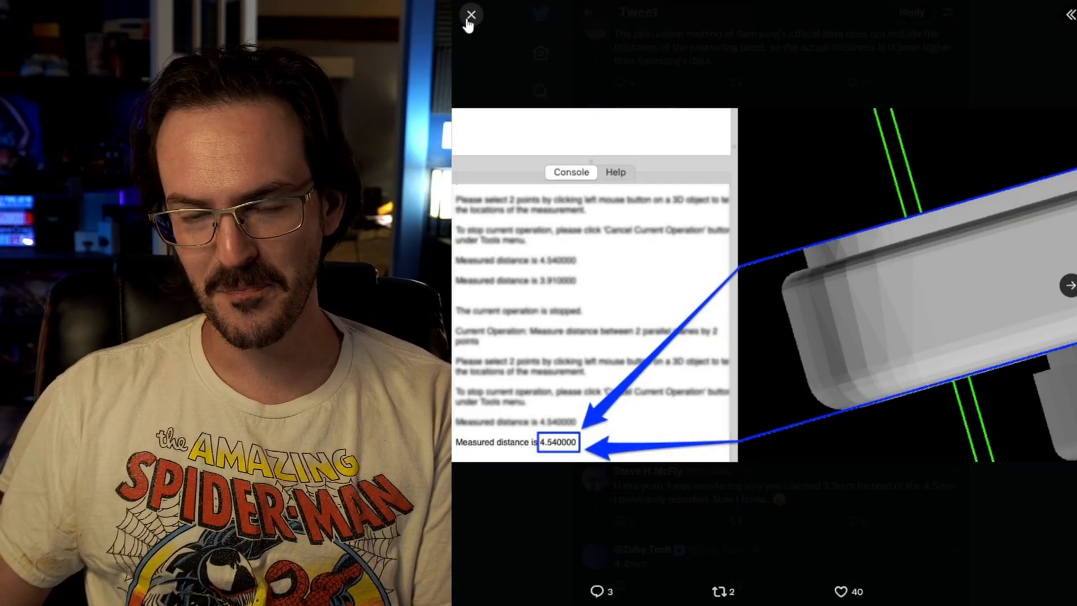
Close the enlarged 4.540000 measurement screenshot to return to the reply thread
{"action": "left_click", "coordinate": [470, 14]}
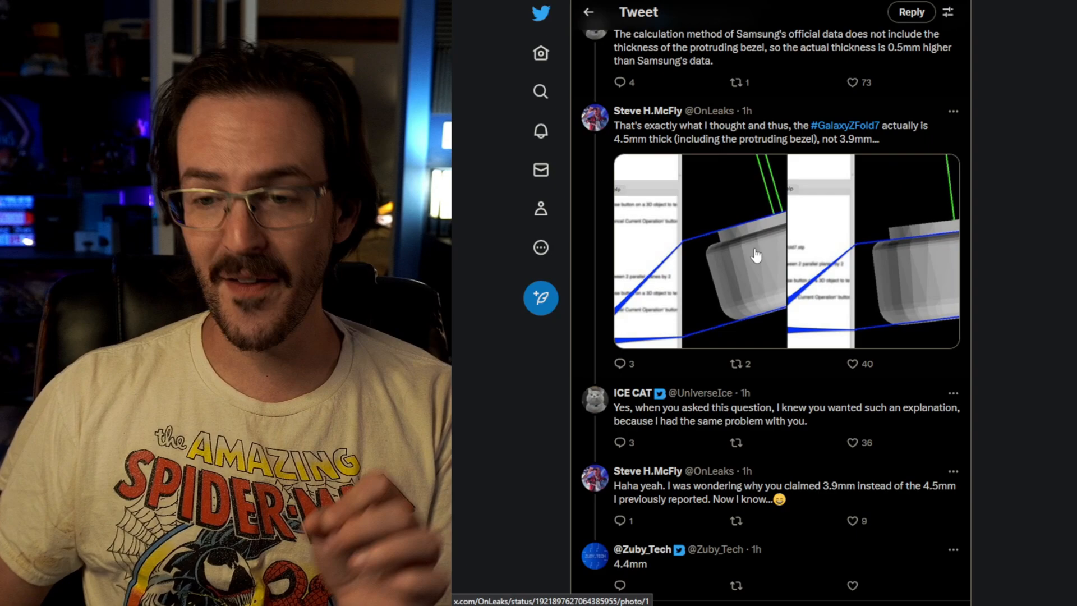
{"action": "mouse_move", "coordinate": [812, 365]}
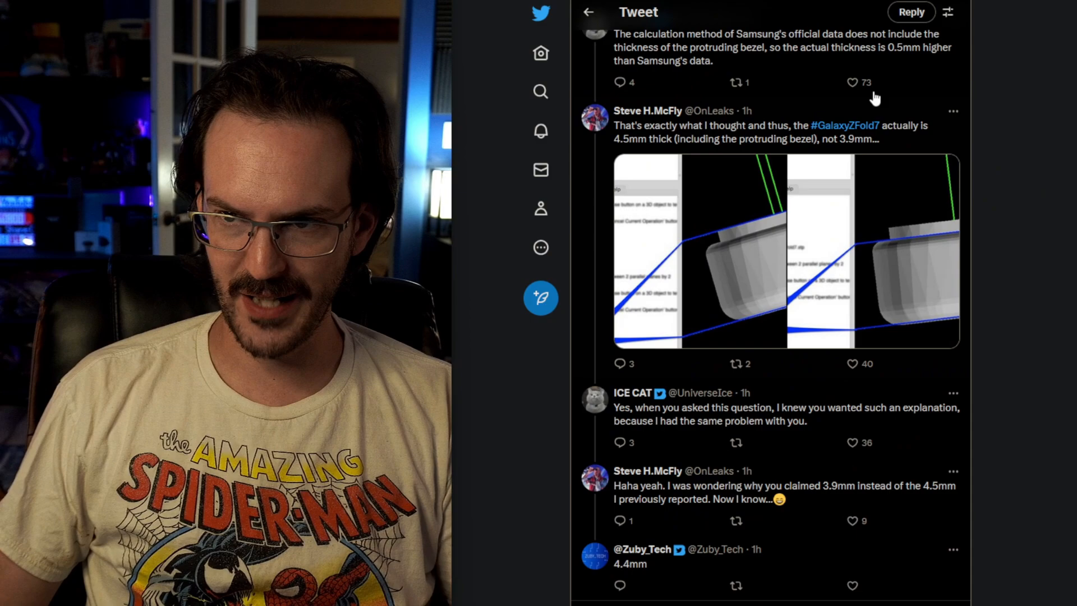
{"action": "mouse_move", "coordinate": [644, 569]}
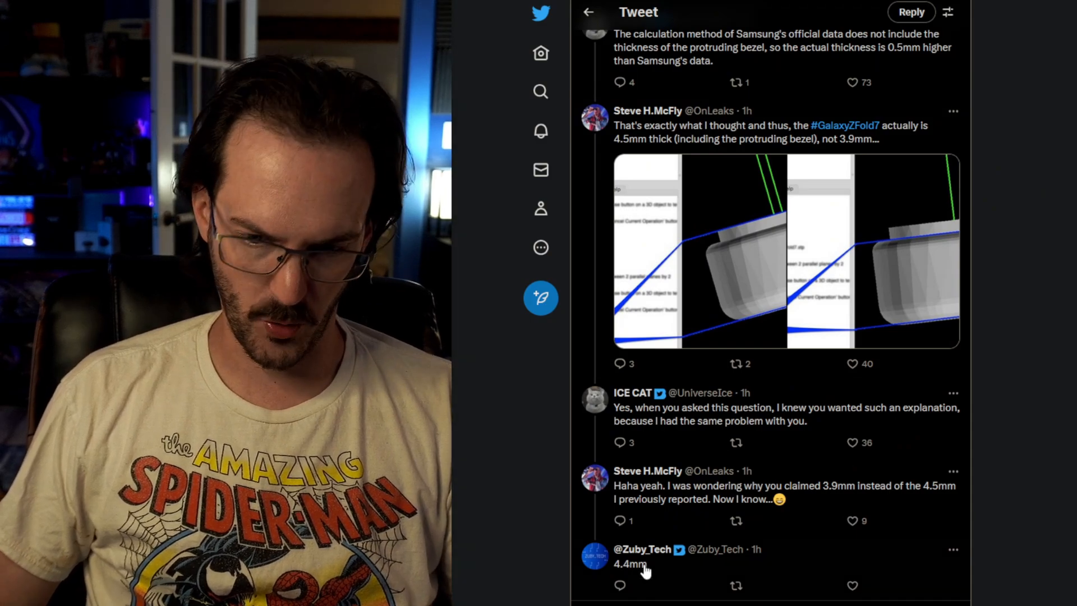